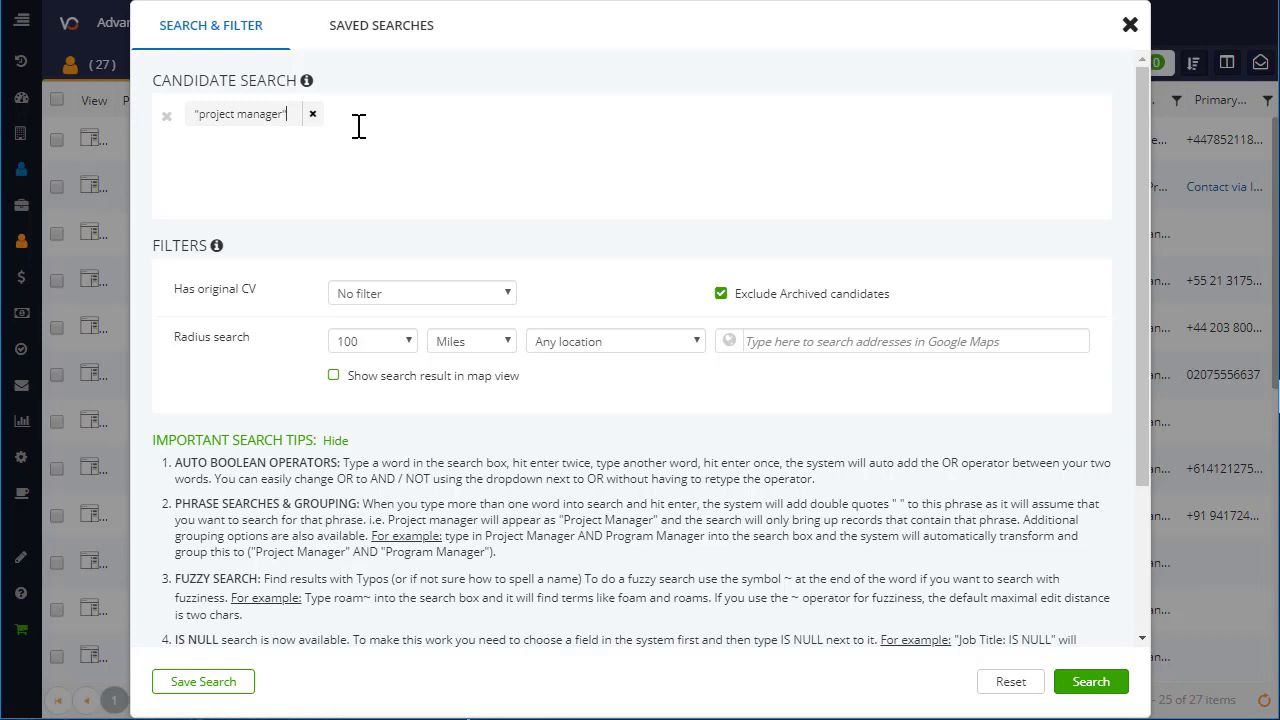
- Search candidates matching pro* manage* within 100 miles of London, UK, shown on a map
{"action": "type", "text": "pro* manage*"}
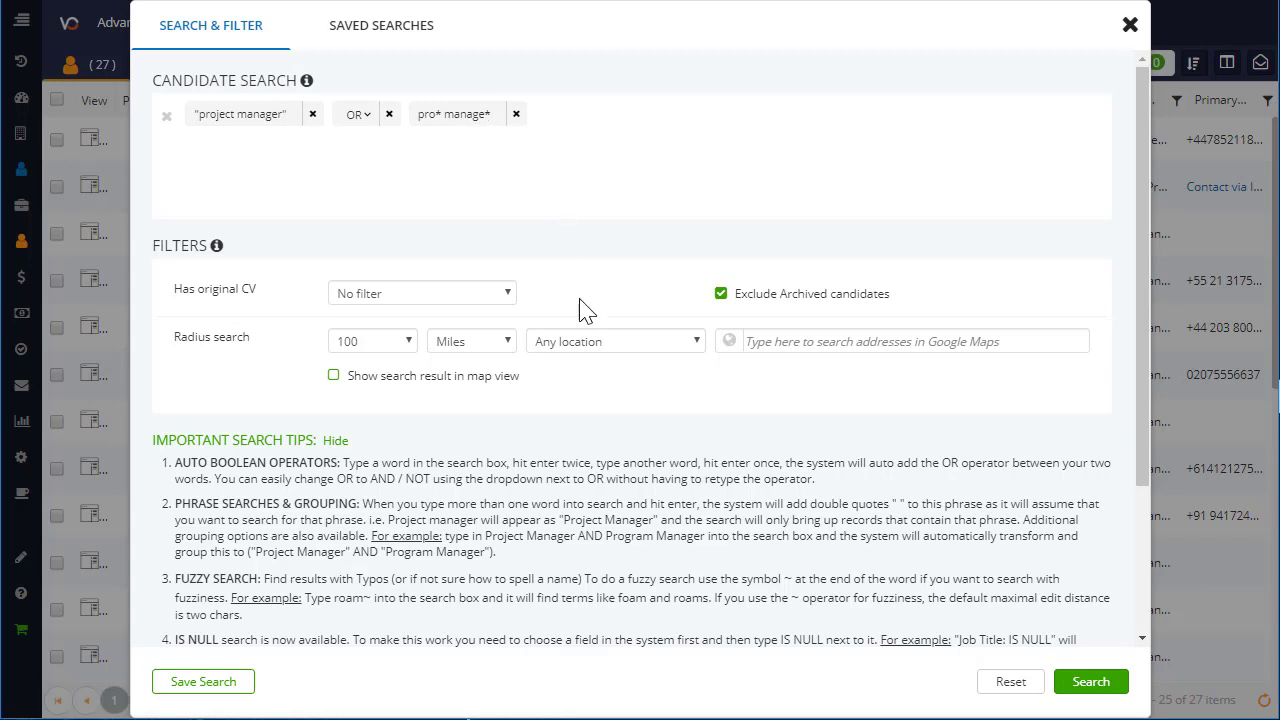
{"action": "type", "text": "London, UK"}
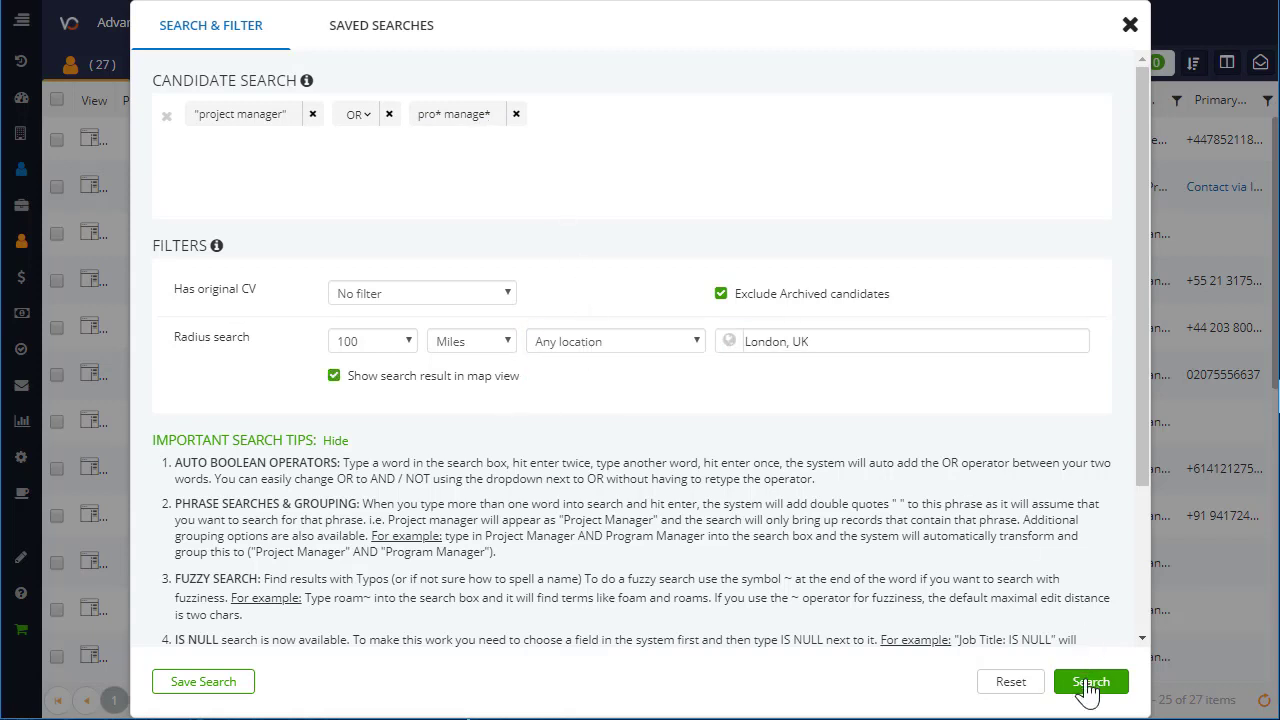
{"action": "left_click", "coordinate": [1088, 680]}
{"action": "type", "text": "project manager"}
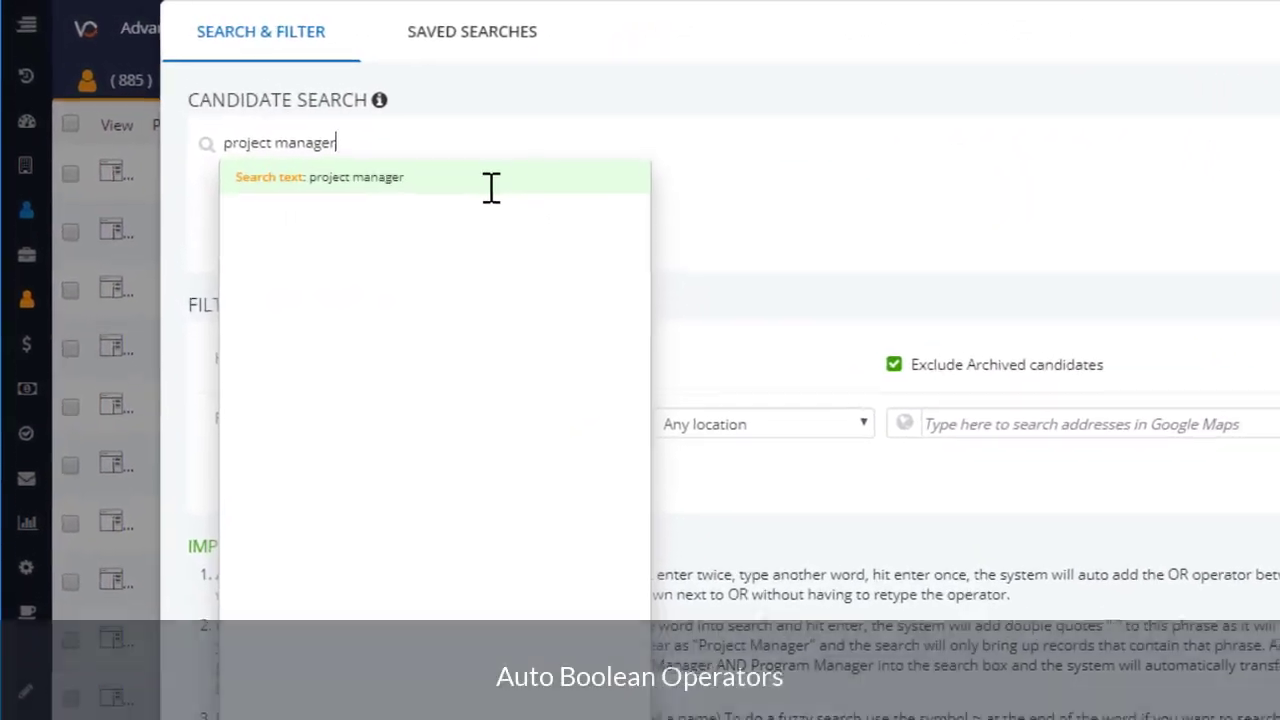
- Build the query "project manager" OR project manage*, with the OR added automatically
{"action": "key", "text": "Enter"}
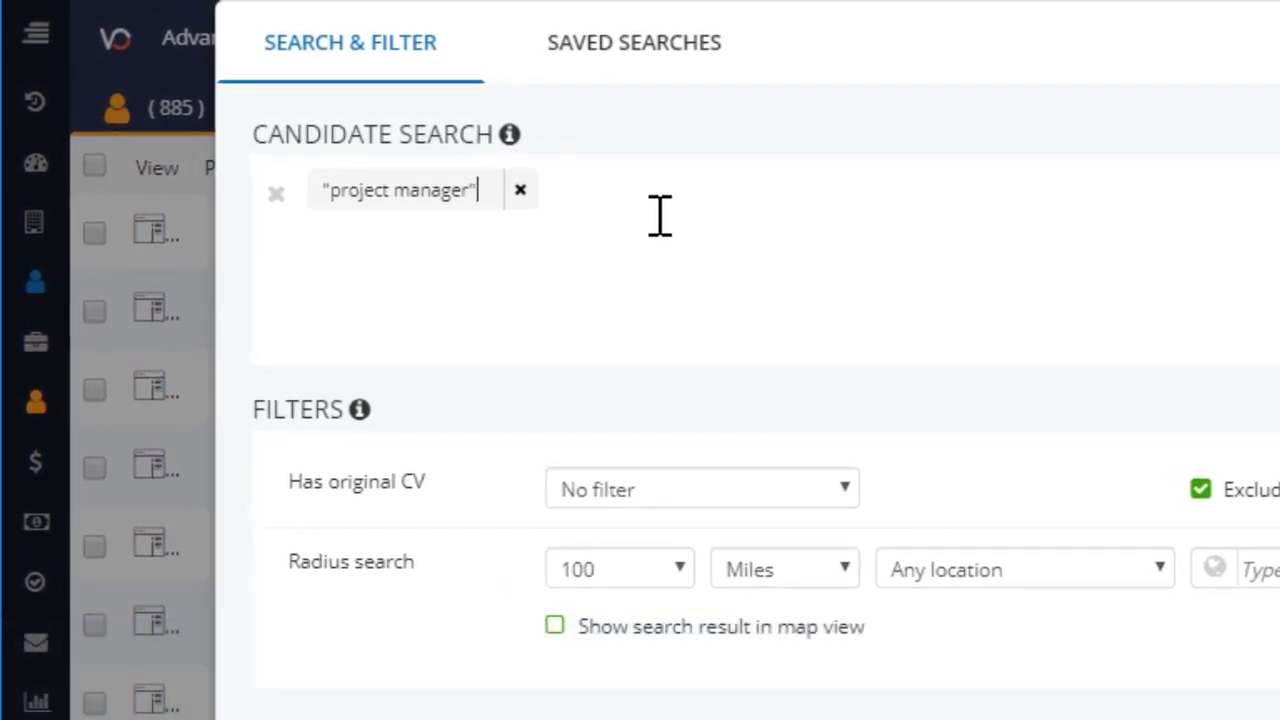
{"action": "type", "text": "project manage*"}
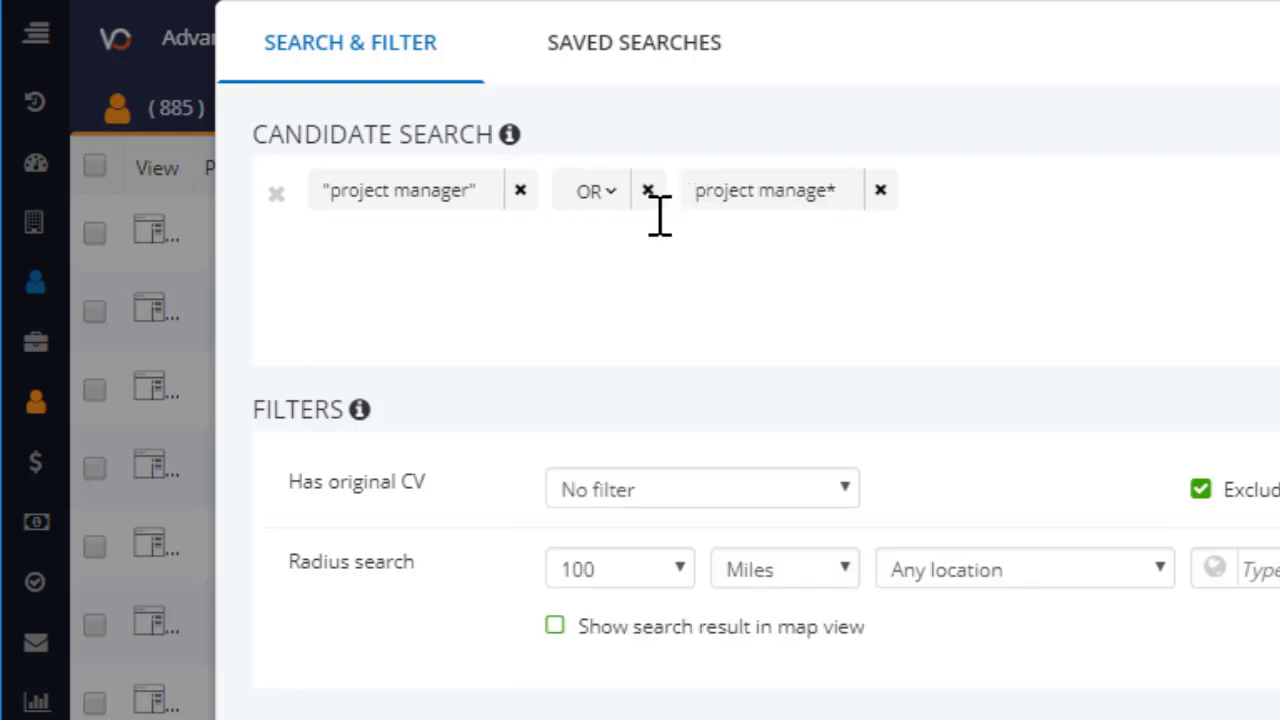
{"action": "left_click", "coordinate": [596, 188]}
{"action": "type", "text": "saels~"}
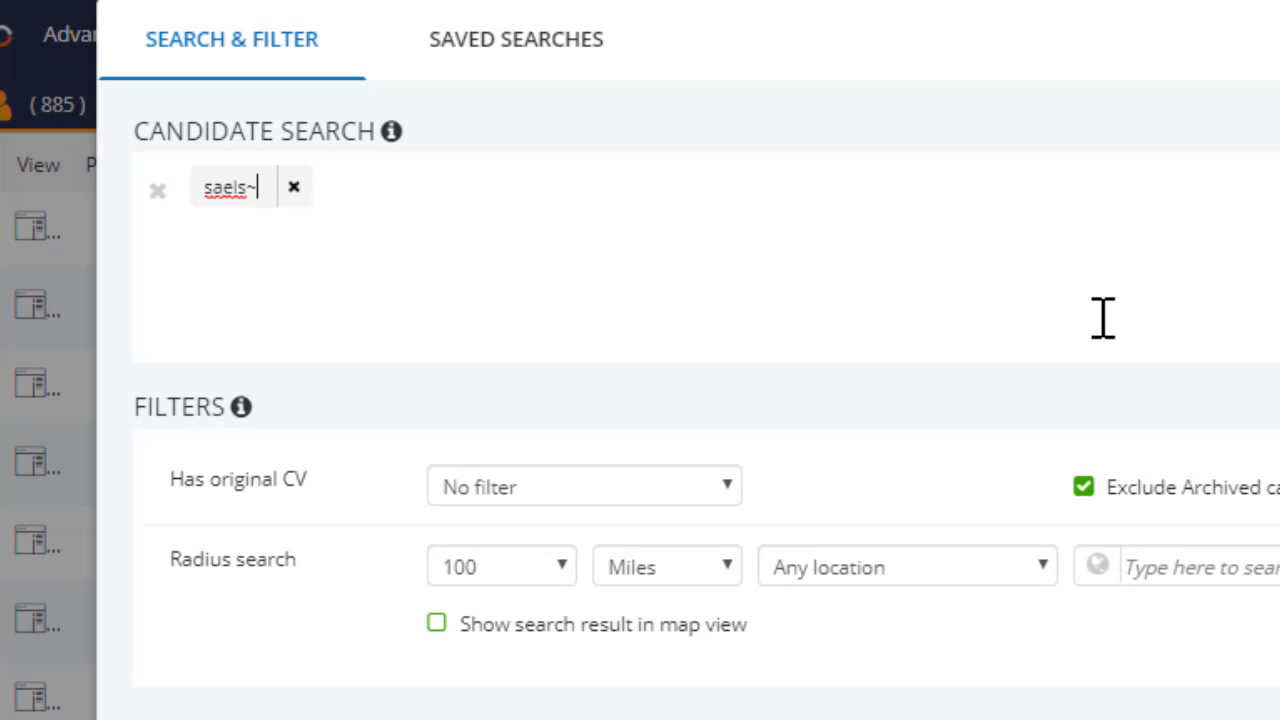
{"action": "mouse_move", "coordinate": [584, 204]}
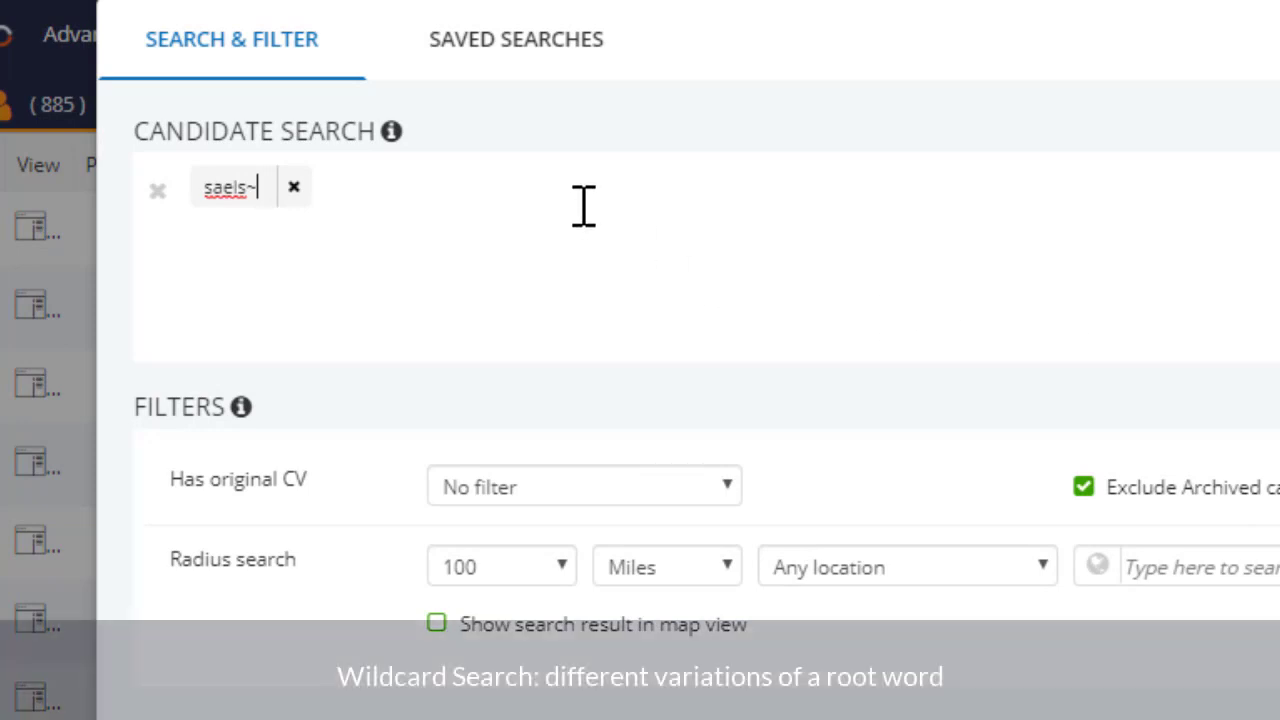
- Enter a misspelled sales term with ~ to create a fuzzy search term
{"action": "type", "text": "sales"}
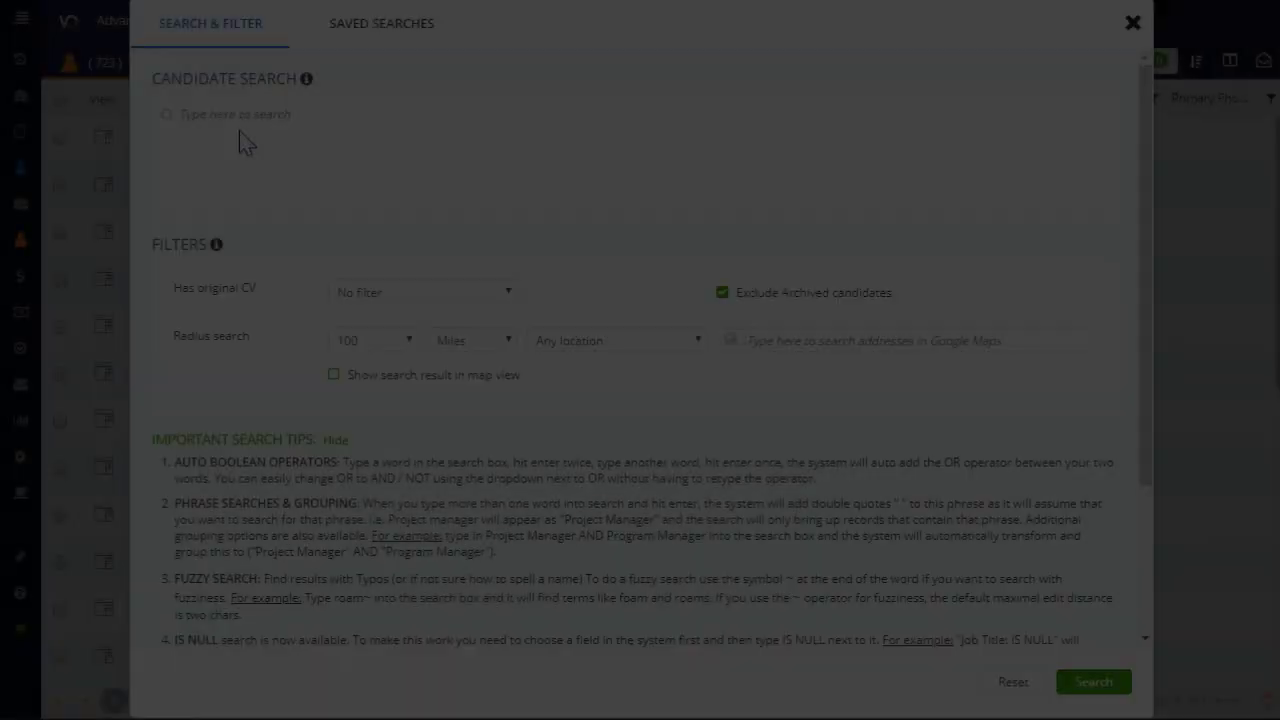
- Find the 723 candidates whose Primary Phone field IS NULL
{"action": "type", "text": "phone"}
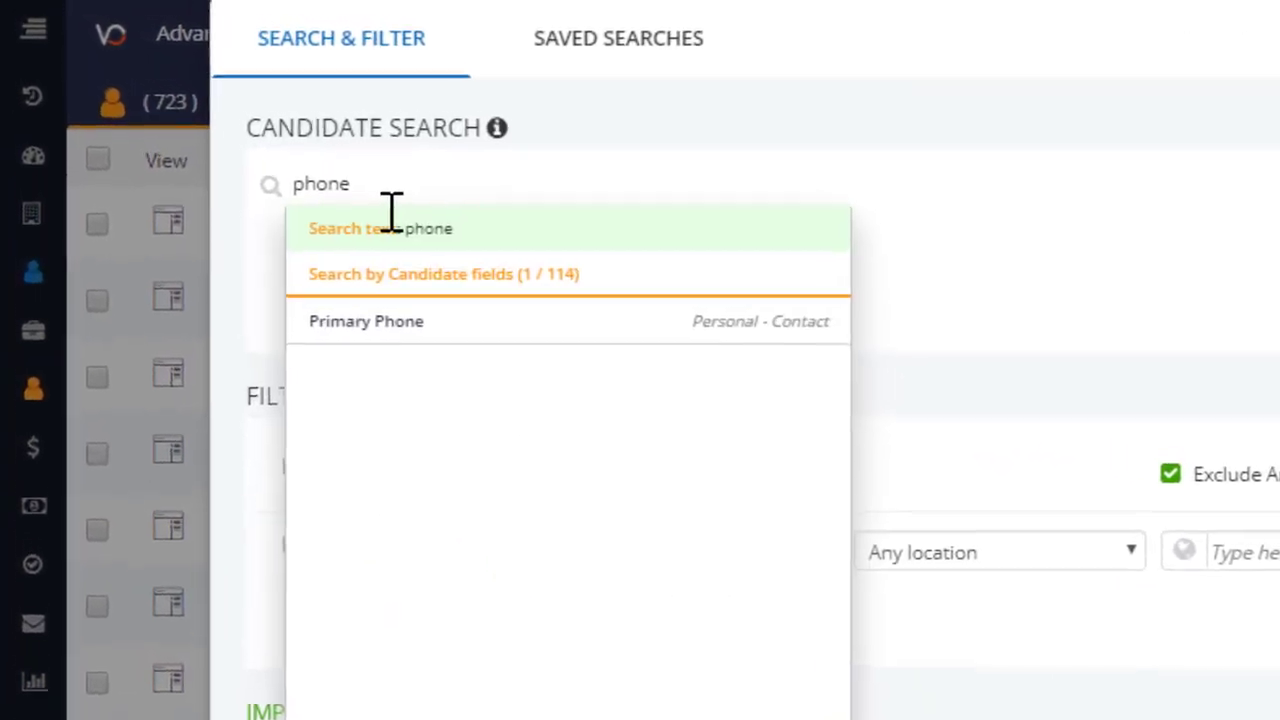
{"action": "left_click", "coordinate": [366, 320]}
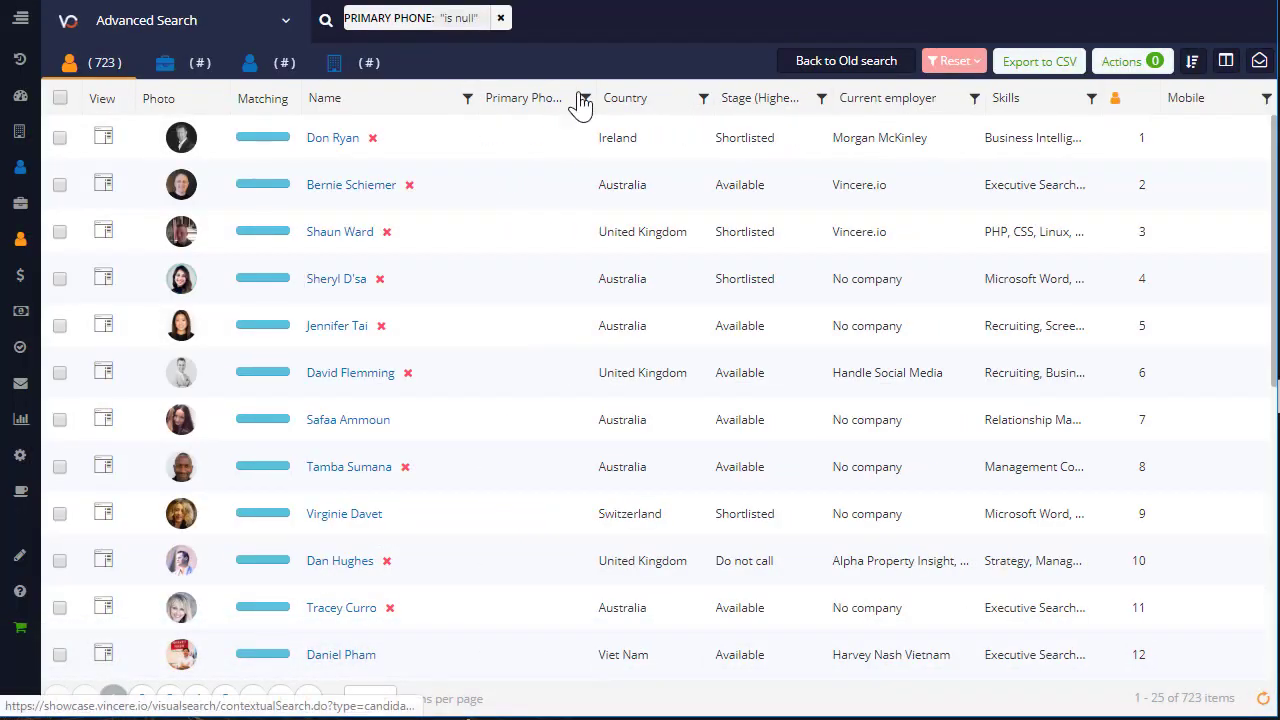
{"action": "left_click", "coordinate": [580, 96]}
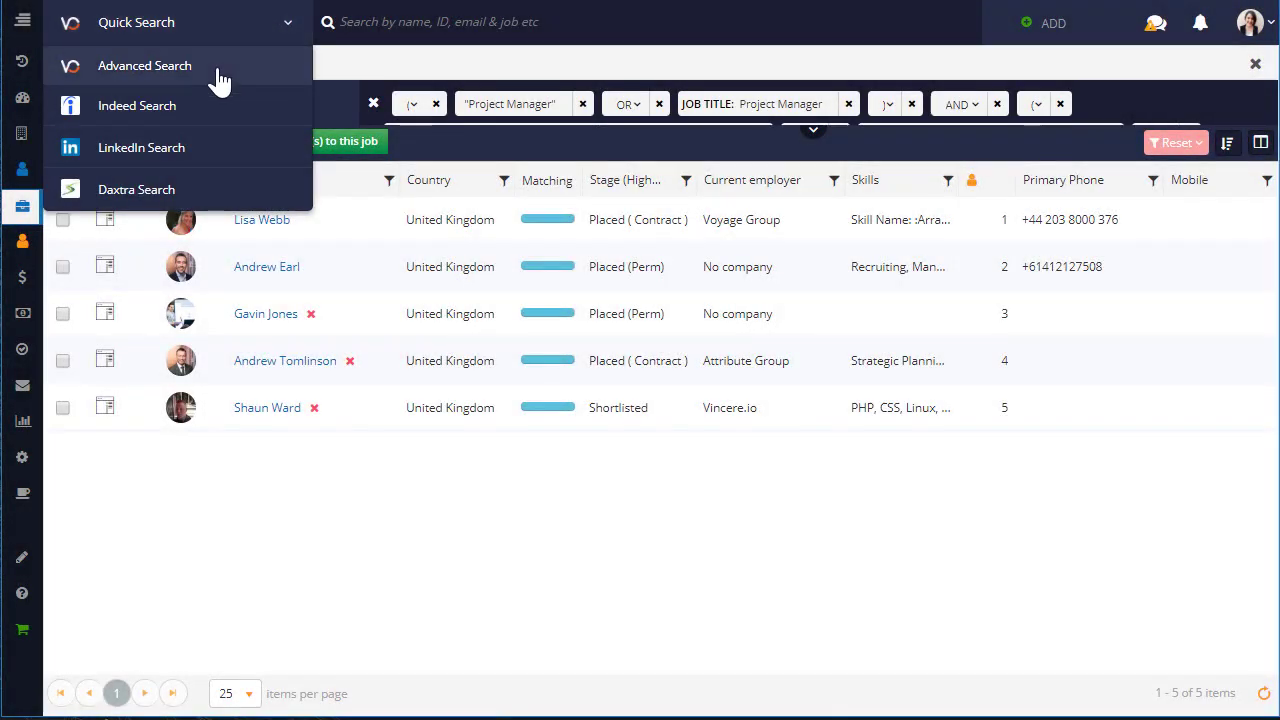
- Load the Project Manager saved search dated 07/09/2018 from Advanced Search
{"action": "left_click", "coordinate": [144, 64]}
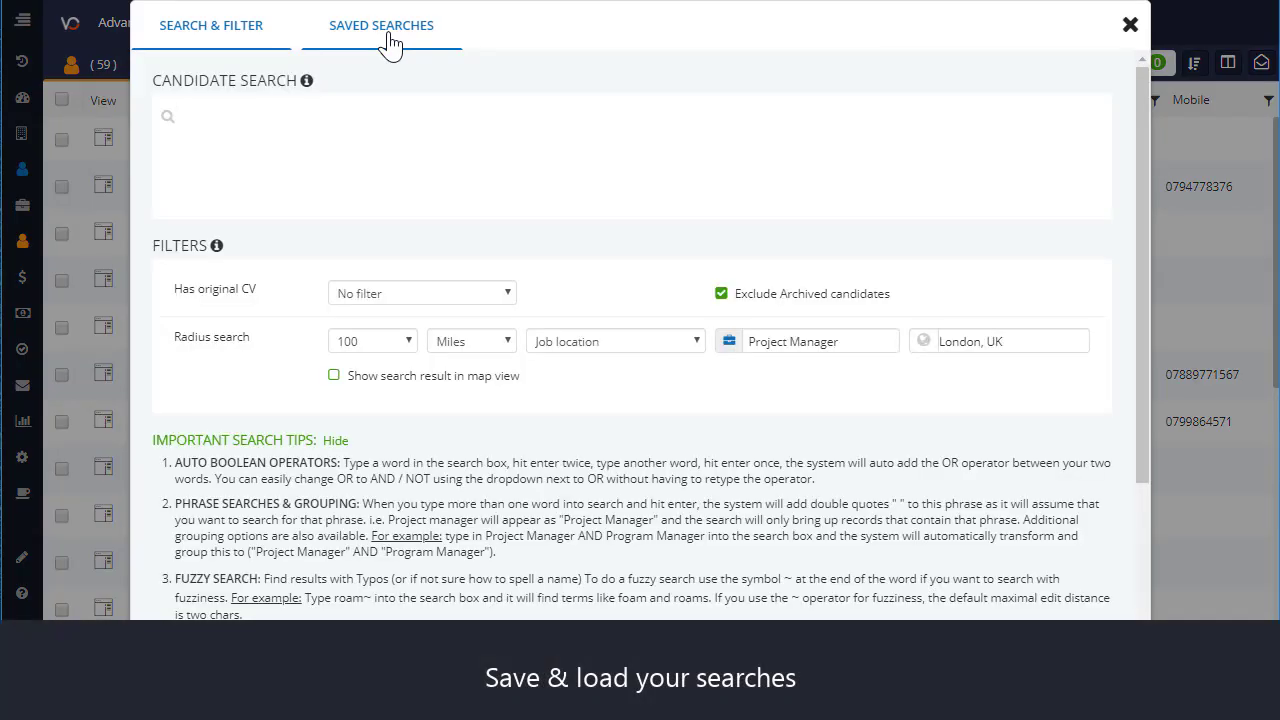
{"action": "left_click", "coordinate": [380, 24]}
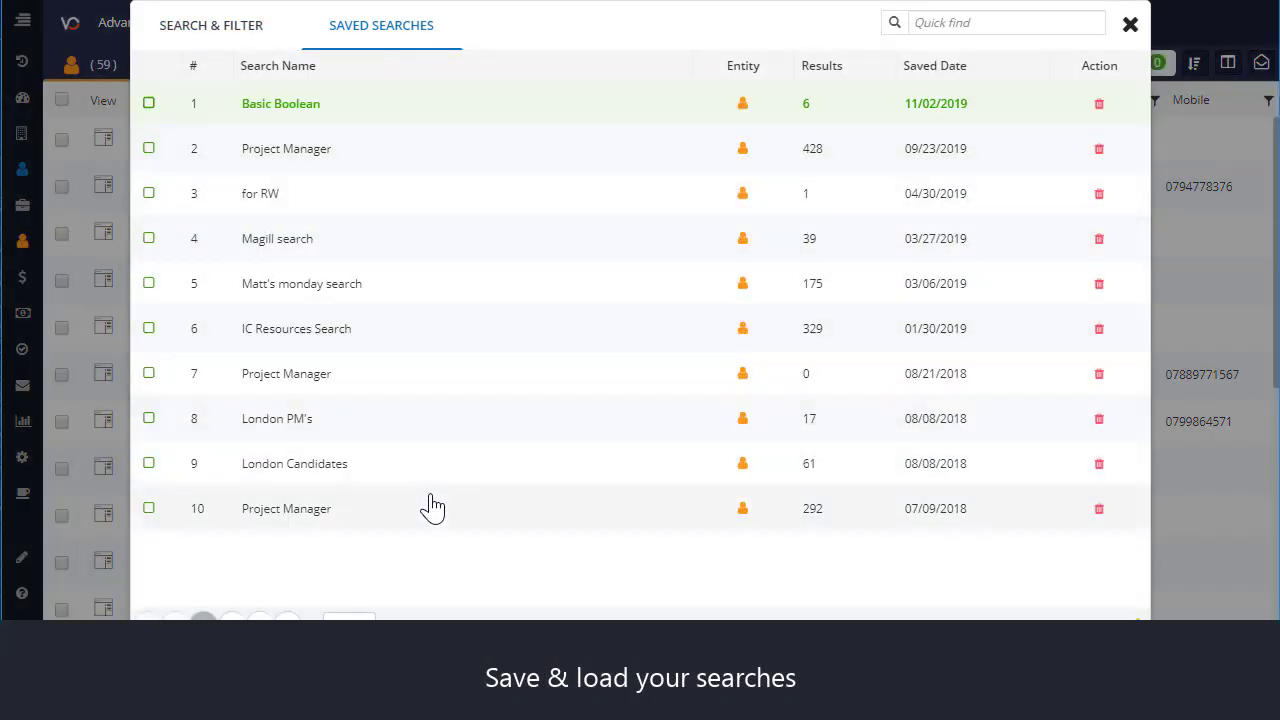
{"action": "left_click", "coordinate": [148, 508]}
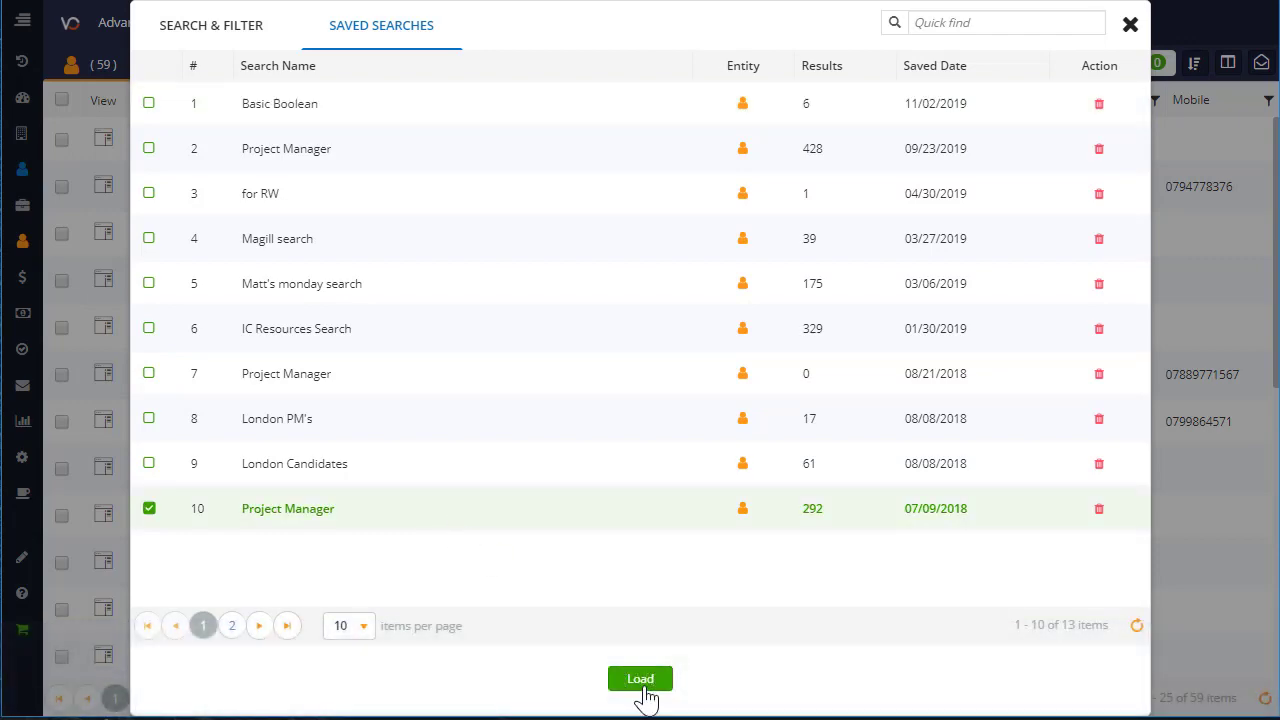
{"action": "left_click", "coordinate": [640, 678]}
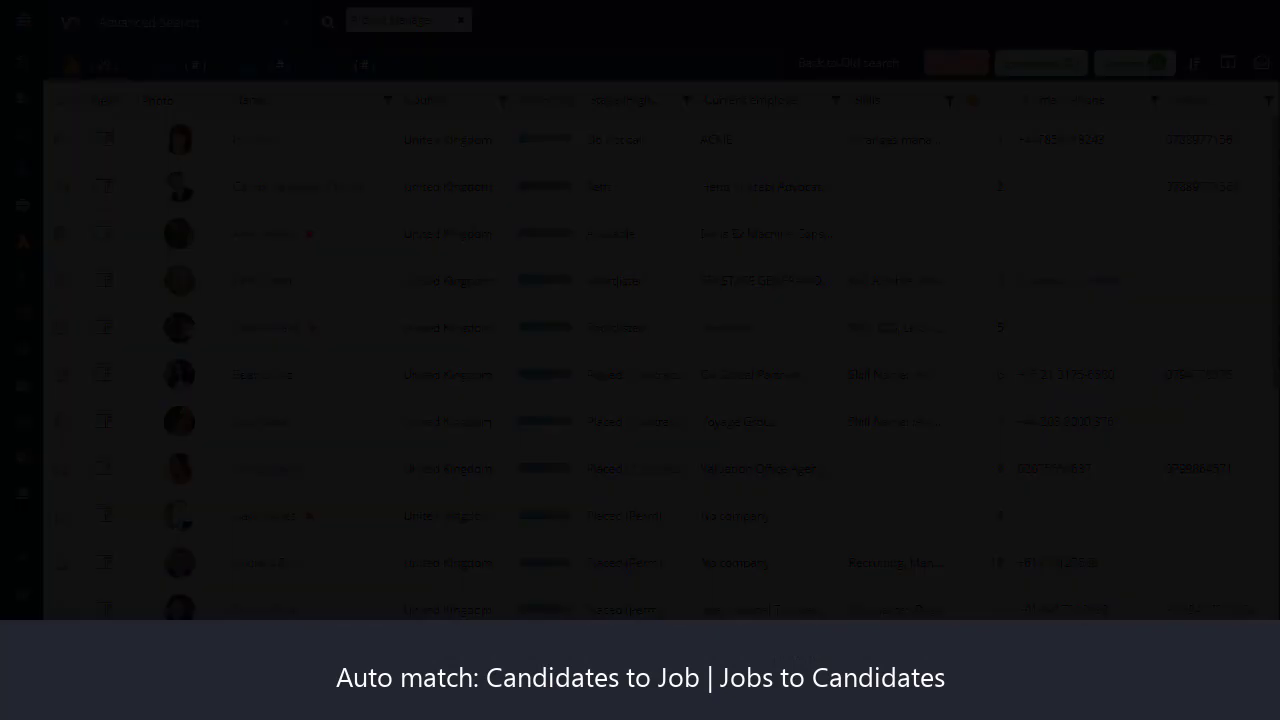
{"action": "left_click", "coordinate": [22, 206]}
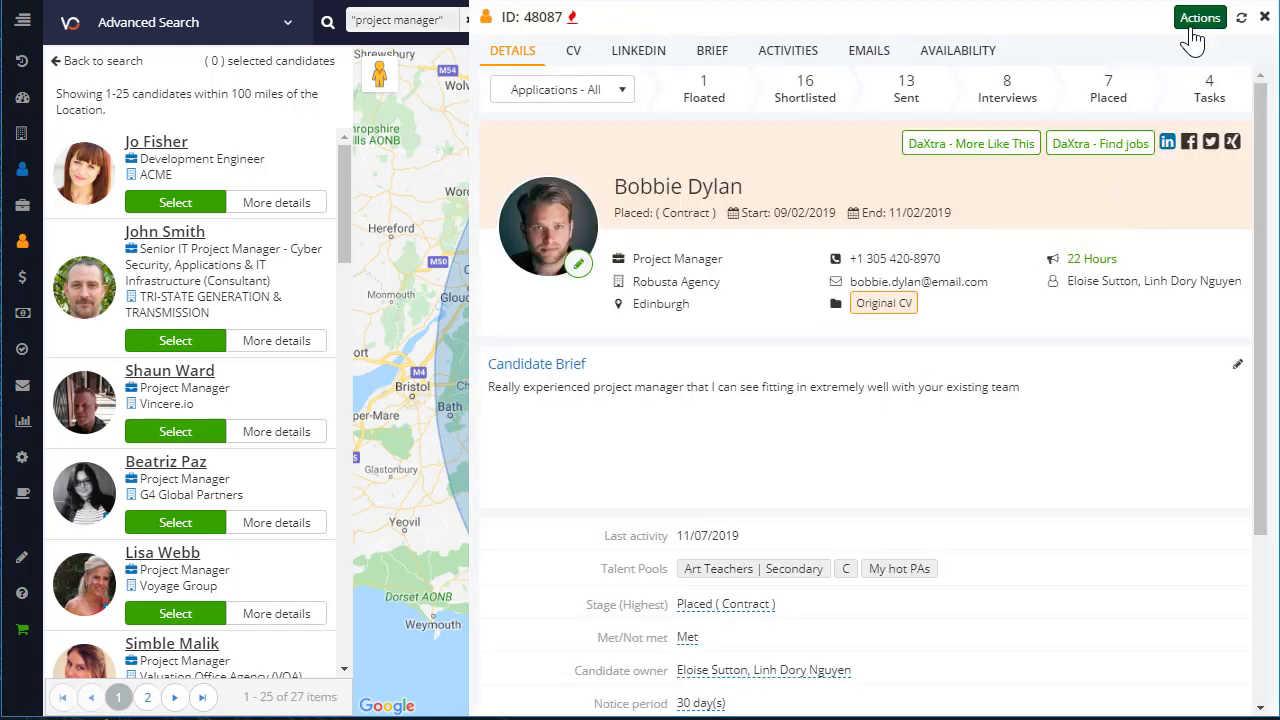
{"action": "left_click", "coordinate": [1200, 16]}
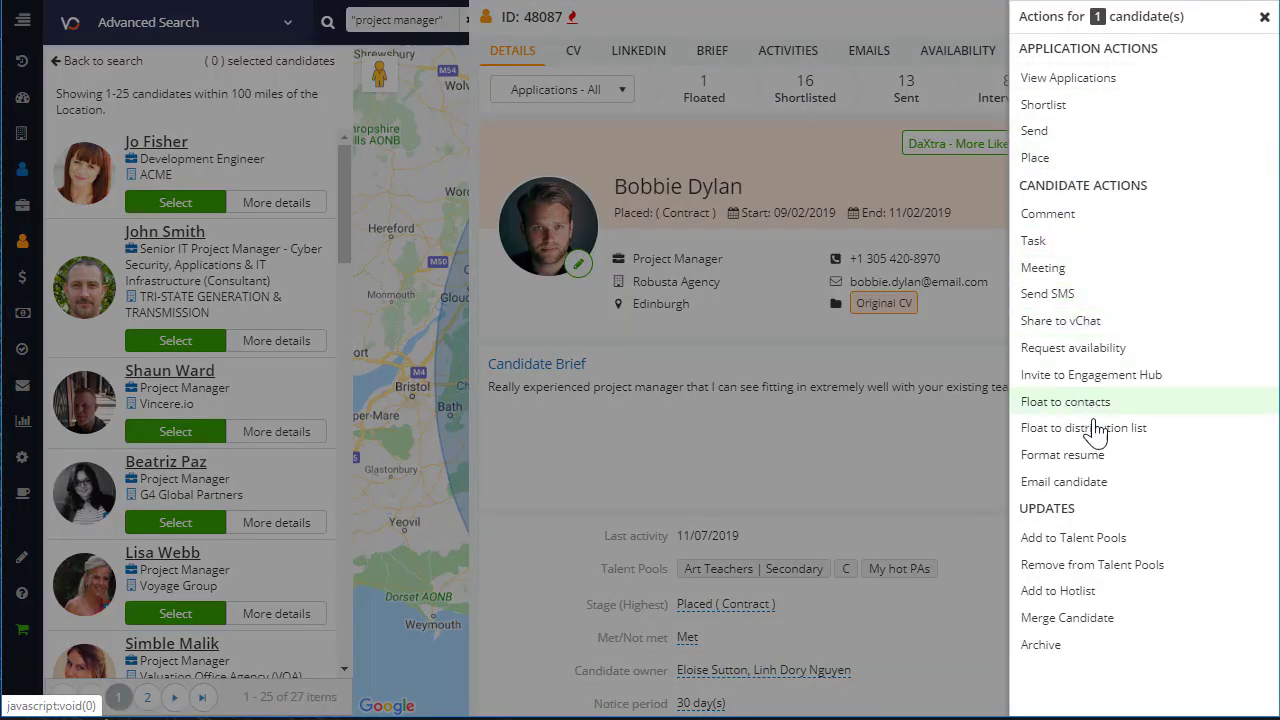